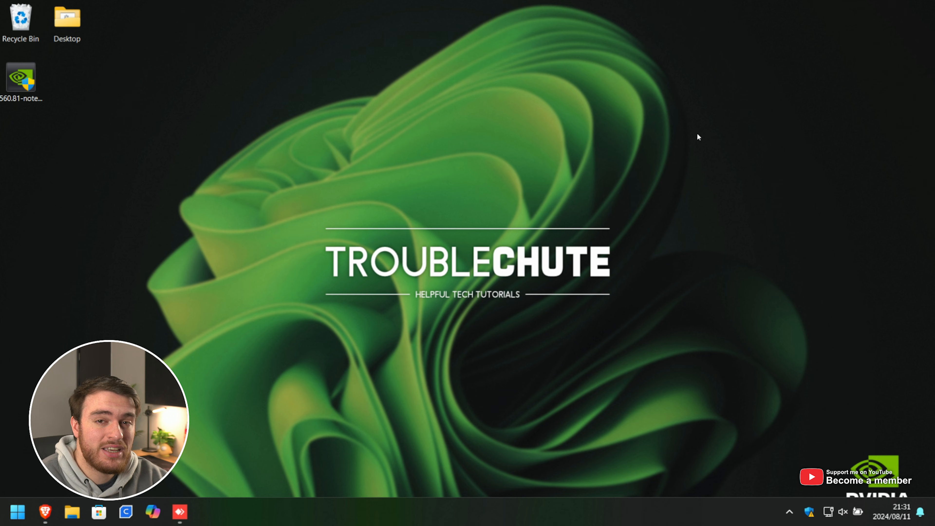
# Step: Keep GeForce as product type and confirm the GTX 1050 notebook series and product
pyautogui.moveTo(19, 78); pyautogui.dragTo(203, 110)
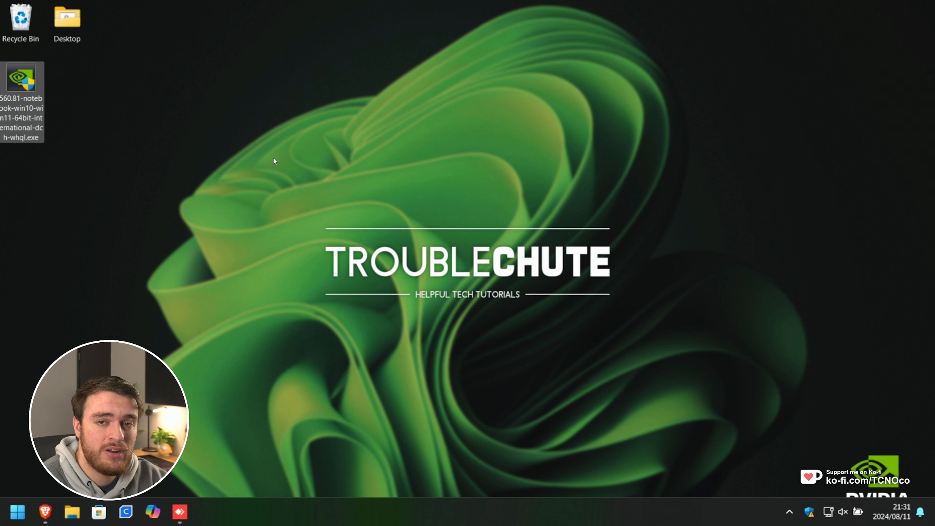
pyautogui.moveTo(86, 130)
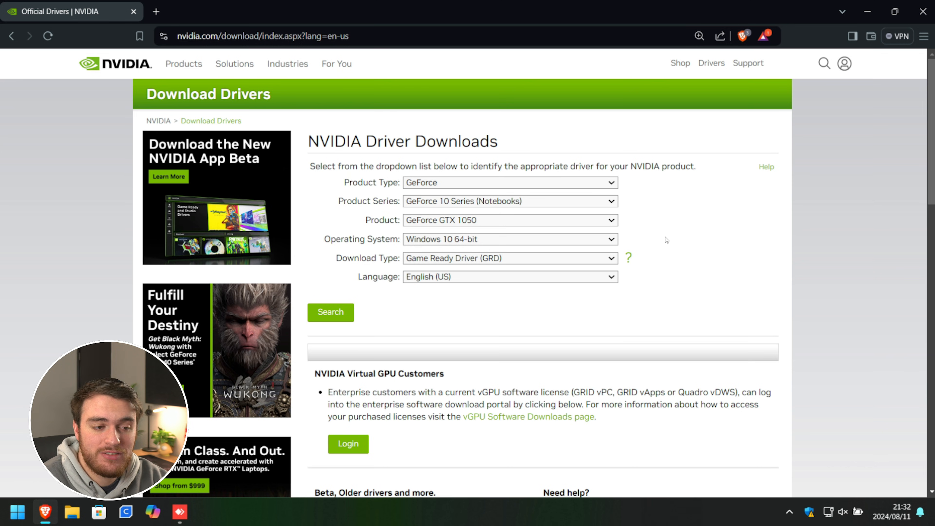
pyautogui.moveTo(664, 249)
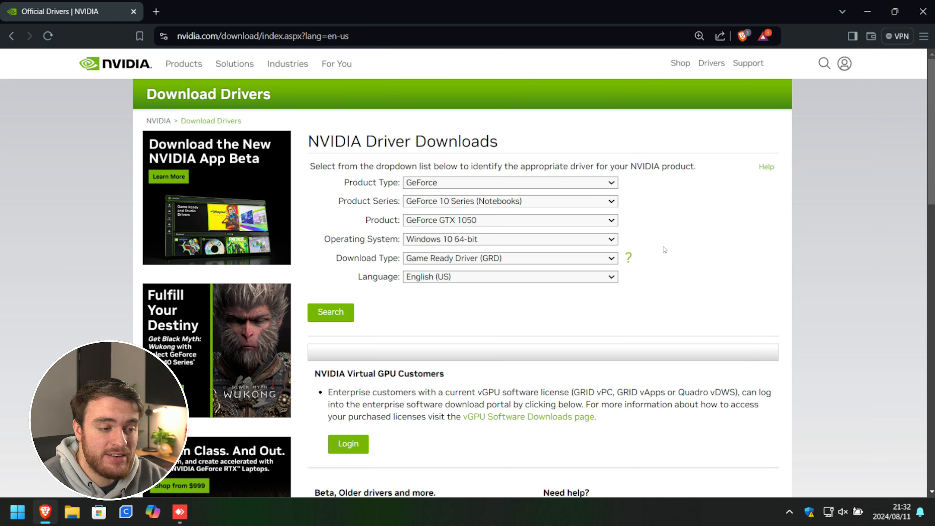
pyautogui.moveTo(677, 248)
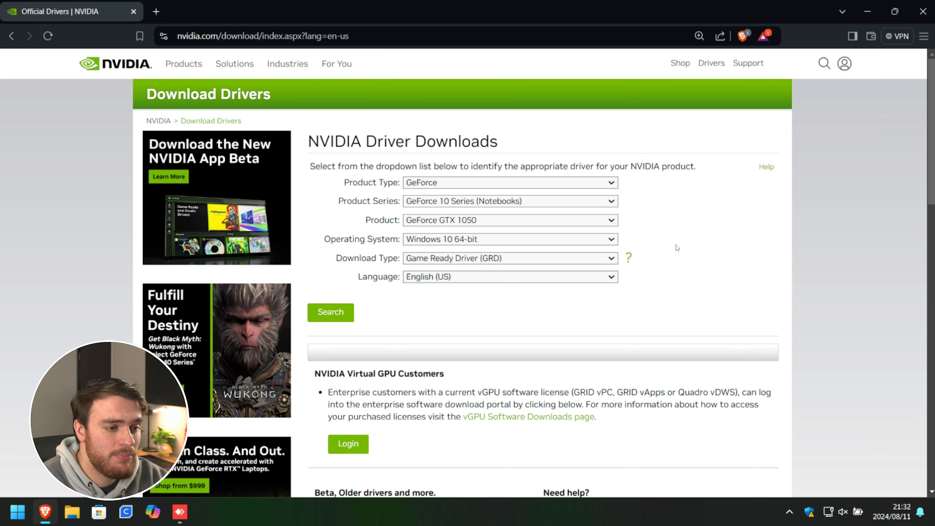
pyautogui.click(508, 182)
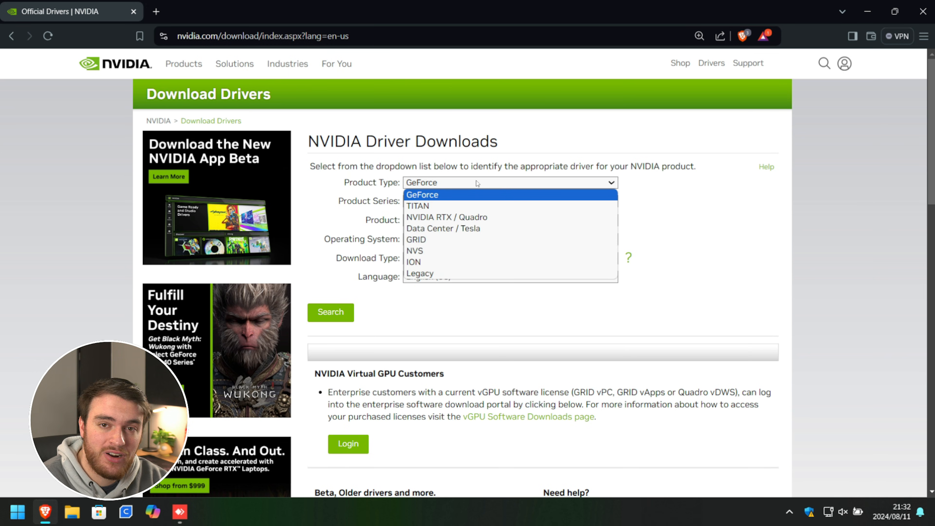
pyautogui.click(421, 194)
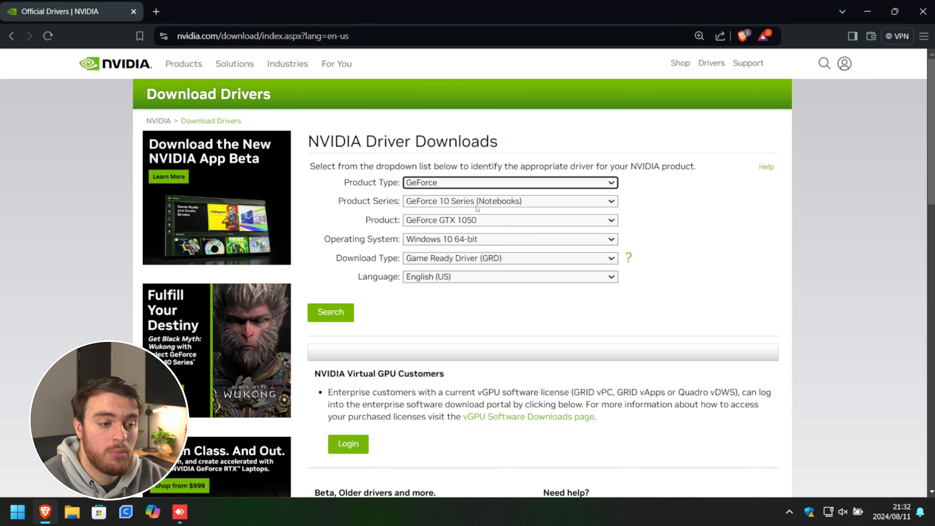
pyautogui.click(508, 202)
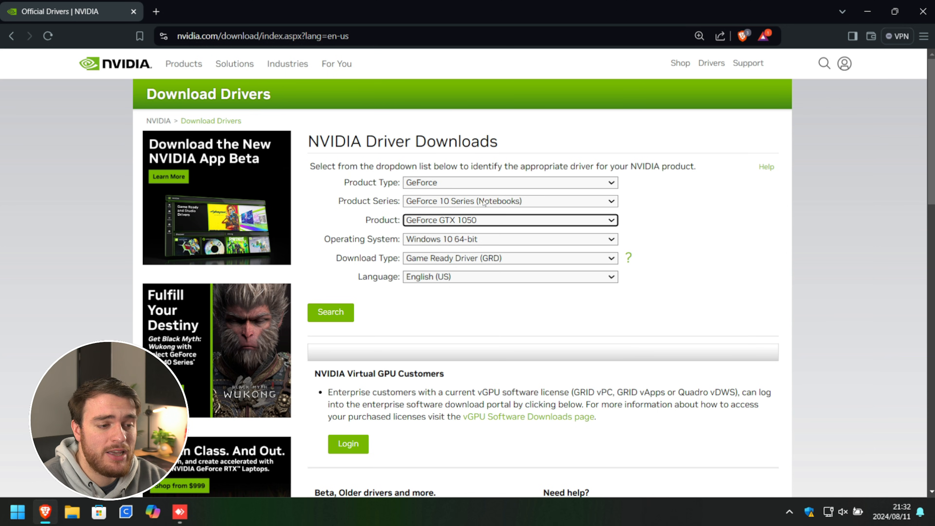
pyautogui.click(509, 220)
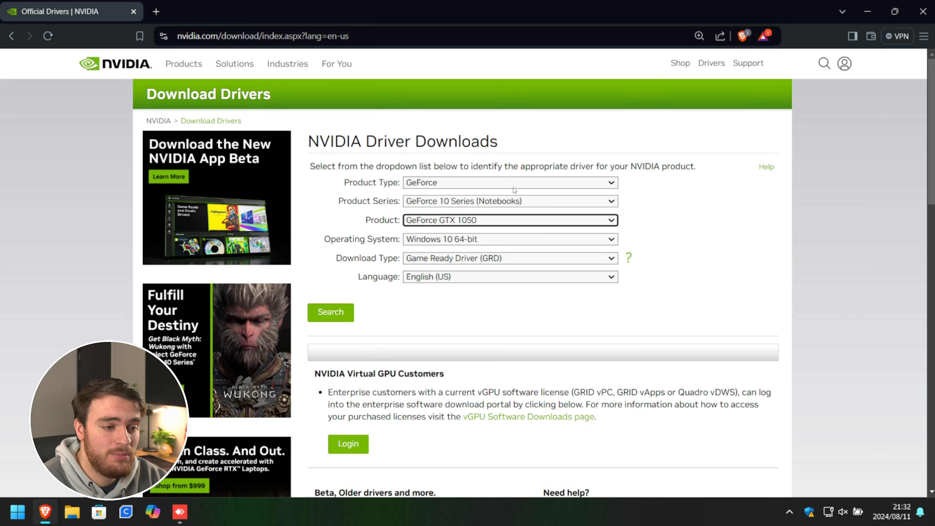
# Step: Set the operating system to Windows 11 and search for the matching driver
pyautogui.click(508, 239)
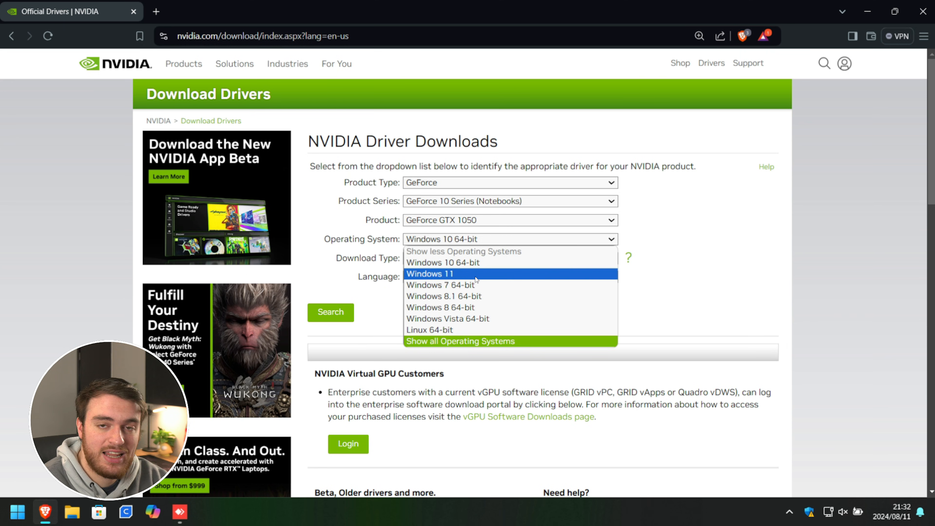
pyautogui.click(430, 274)
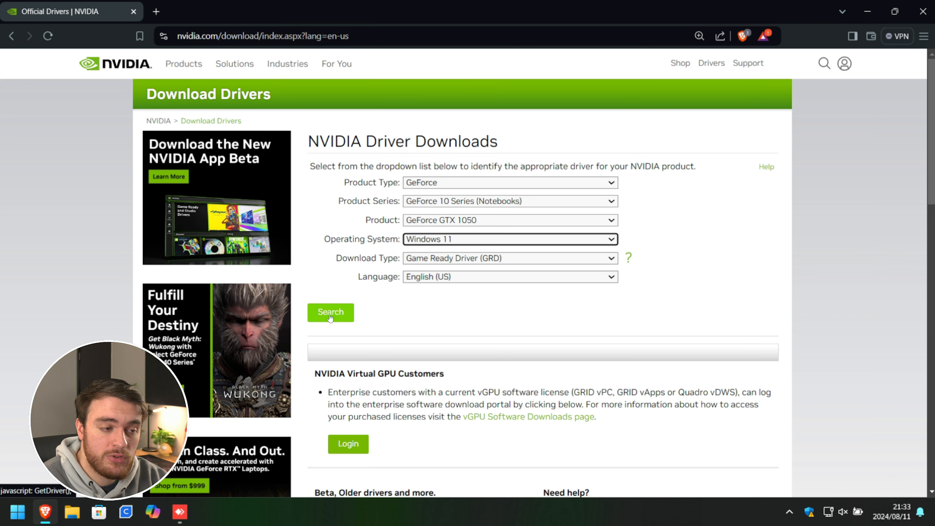
pyautogui.click(331, 313)
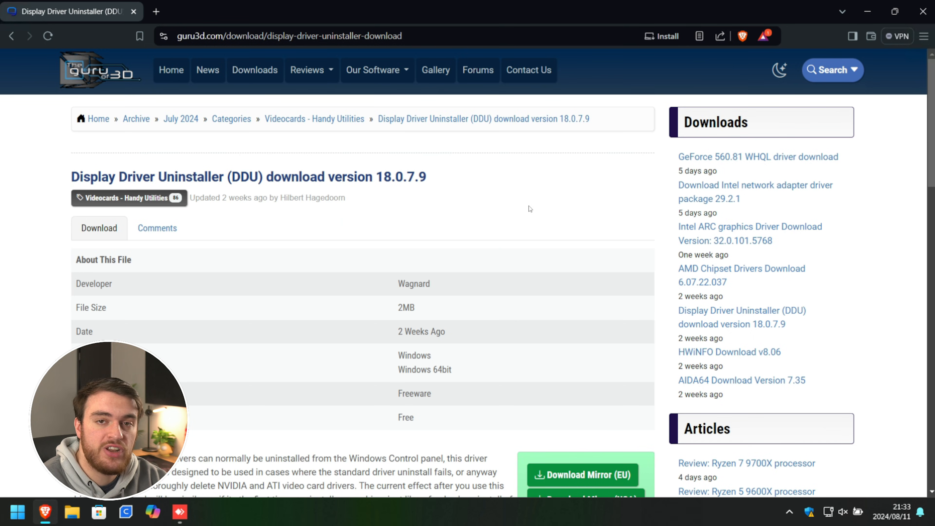
pyautogui.moveTo(505, 321)
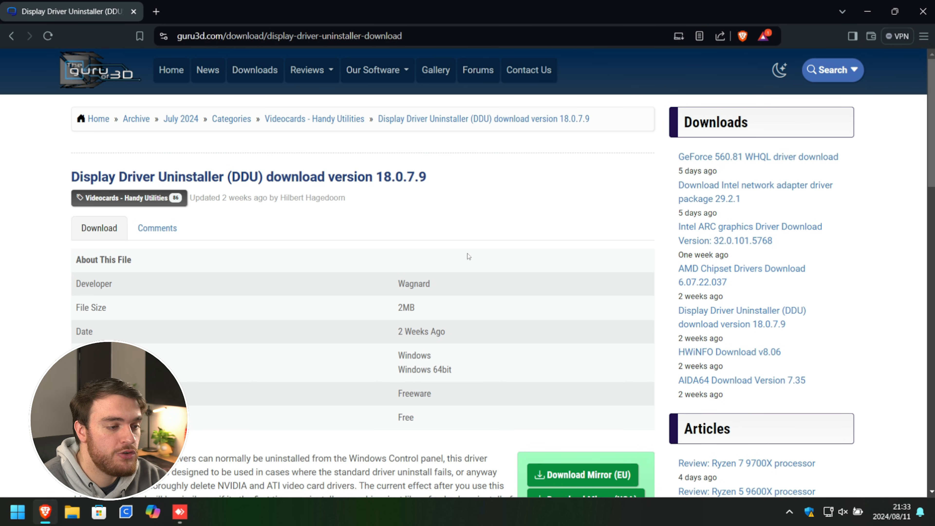
# Step: Download DDU 18.0.7.9 from the EU mirror and place DDU v18.0.7.9.exe on the desktop
pyautogui.scroll(-3)
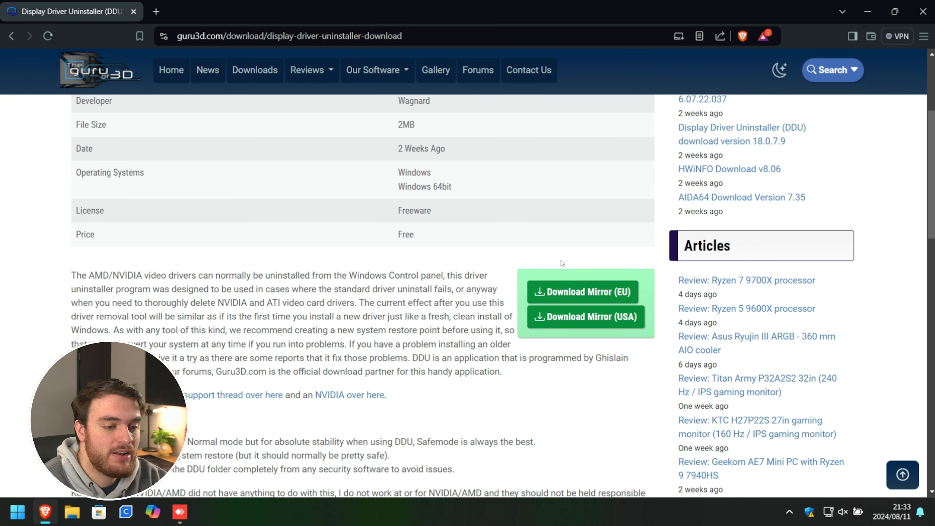
pyautogui.click(584, 292)
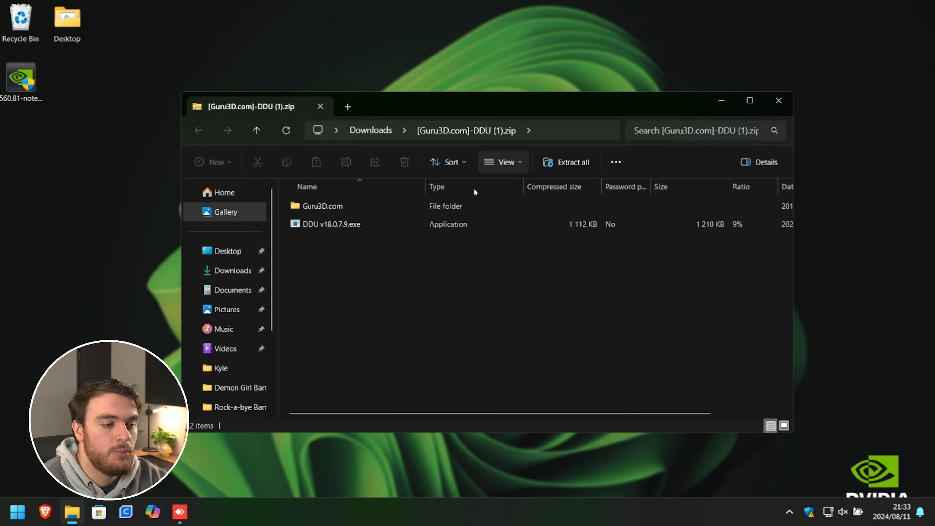
pyautogui.click(328, 223)
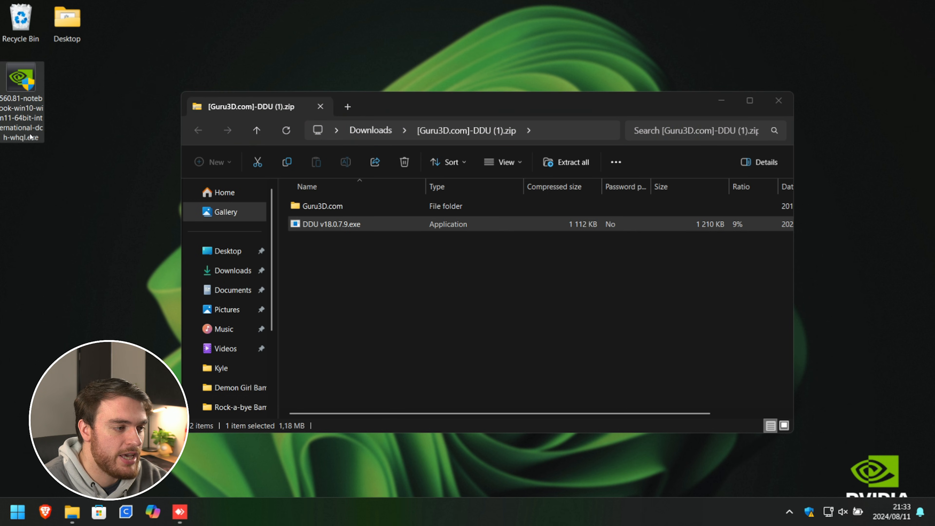
pyautogui.click(778, 100)
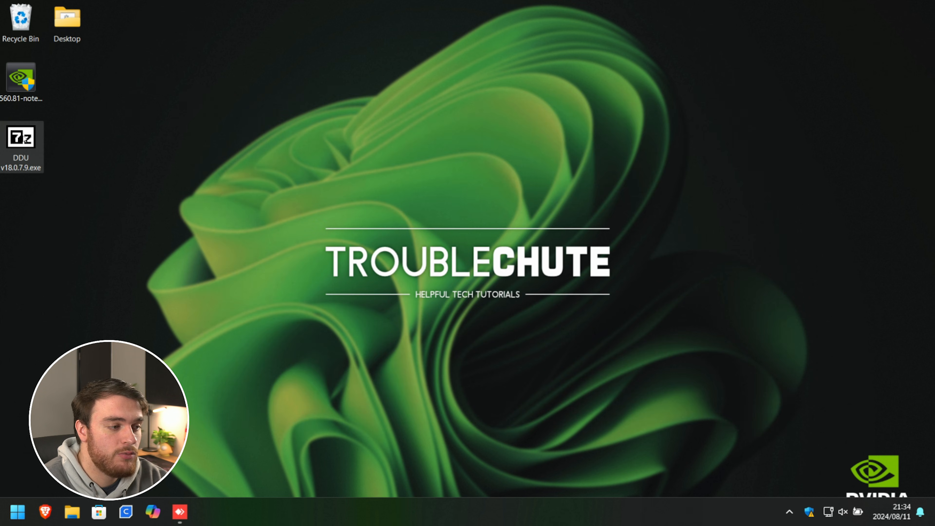
# Step: Run DDU v18.0.7.9.exe and extract it to a folder on the desktop
pyautogui.doubleClick(21, 137)
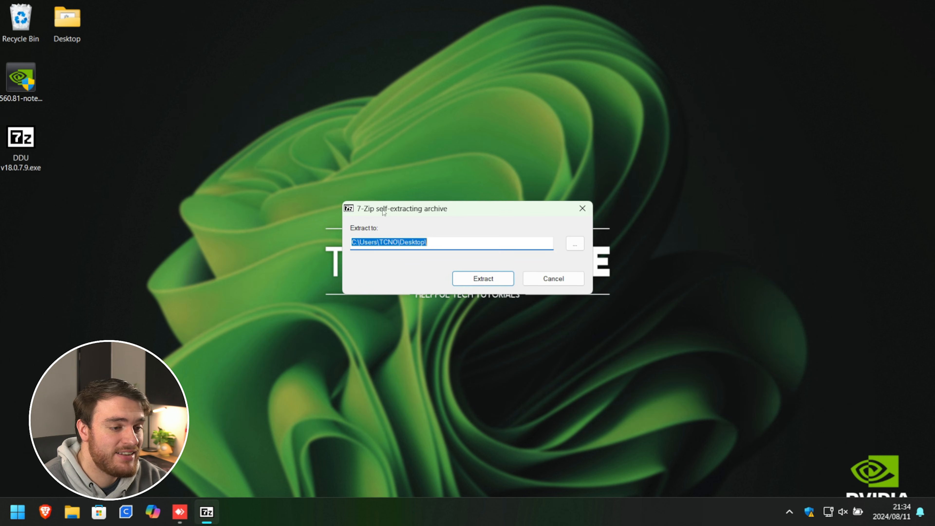
pyautogui.click(482, 278)
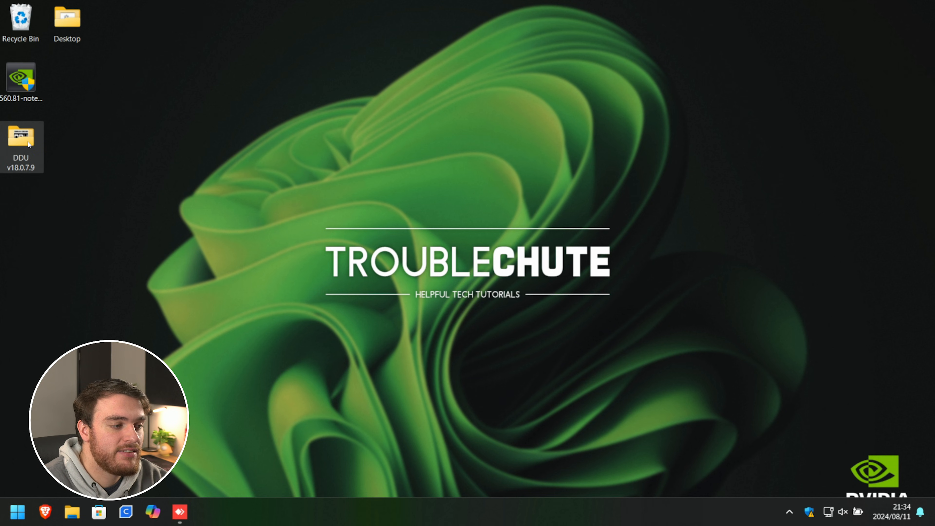
# Step: Open the extracted DDU v18.0.7.9 folder and select Display Driver Uninstaller.exe
pyautogui.doubleClick(21, 136)
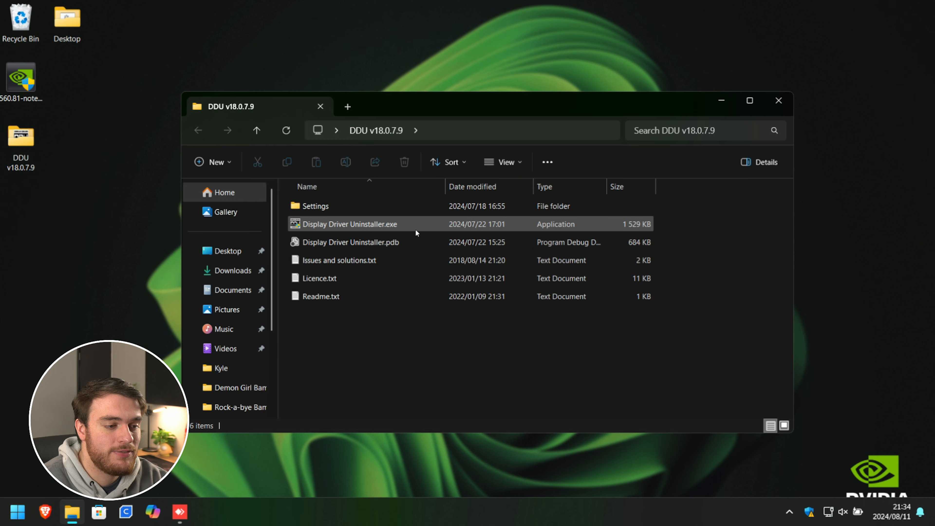
pyautogui.click(351, 223)
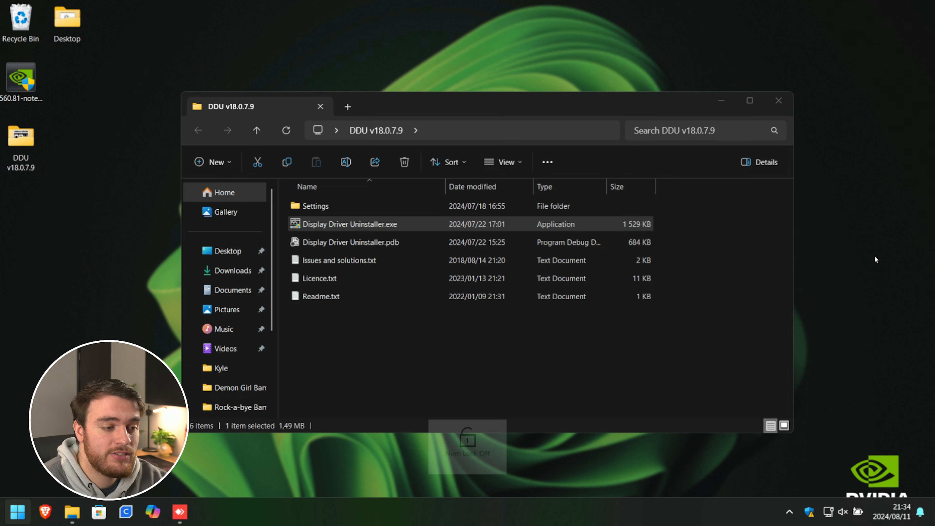
# Step: Launch System Configuration via msconfig from Start search
pyautogui.write('msconfig')
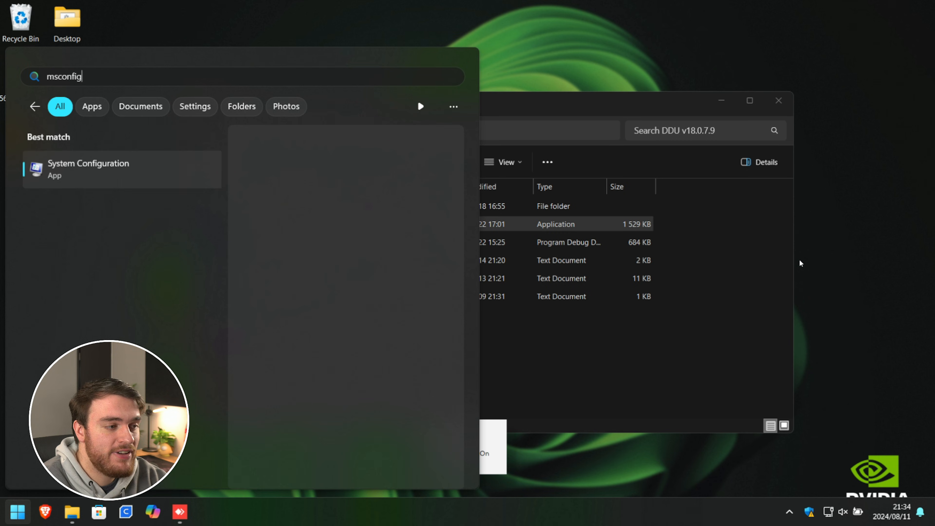
pyautogui.click(88, 169)
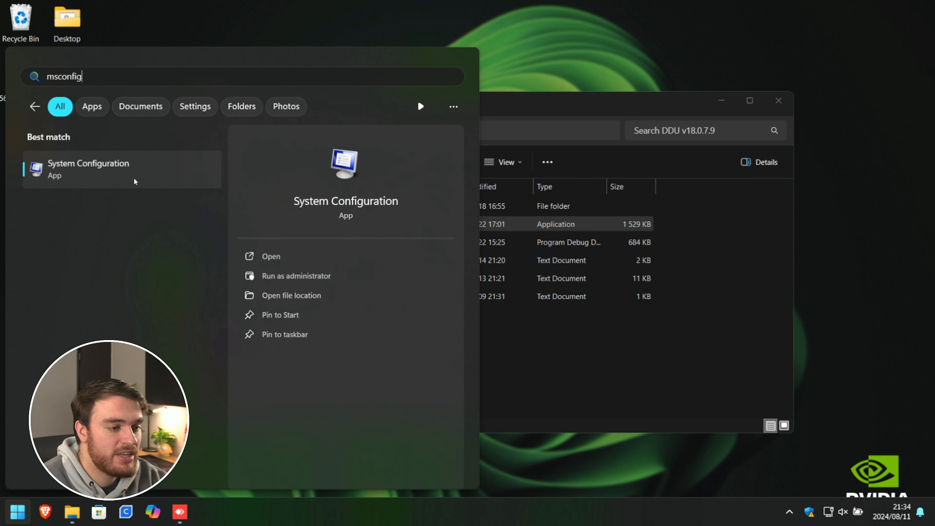
pyautogui.click(88, 169)
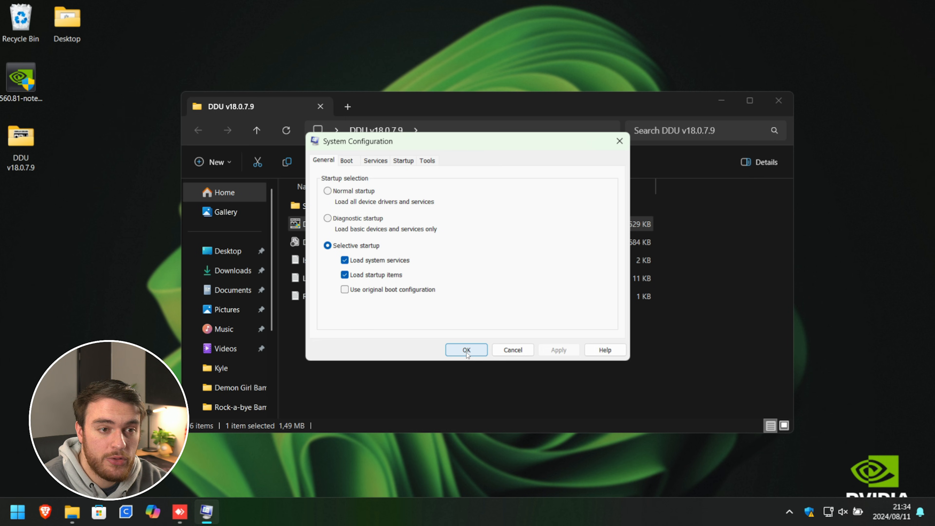
# Step: Enable Safe boot with Network on the Boot tab and apply it
pyautogui.click(346, 160)
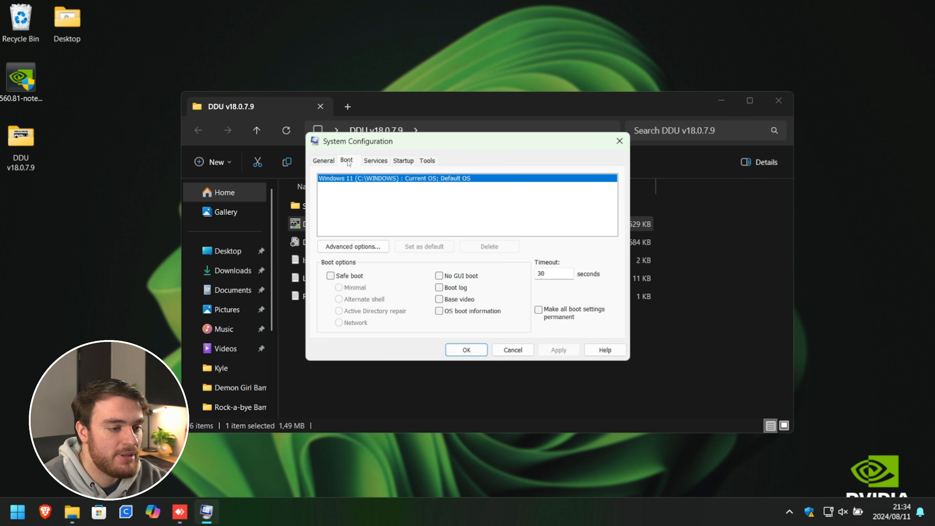
pyautogui.click(331, 275)
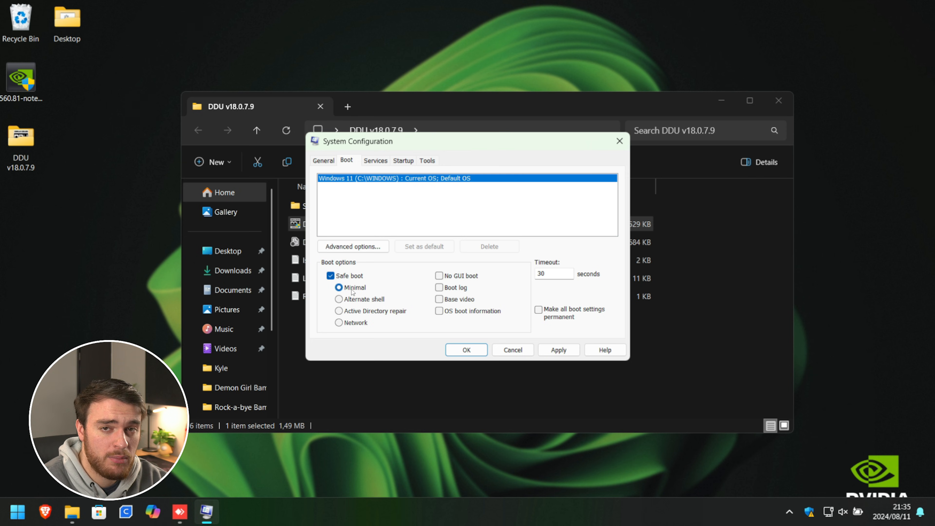
pyautogui.click(339, 322)
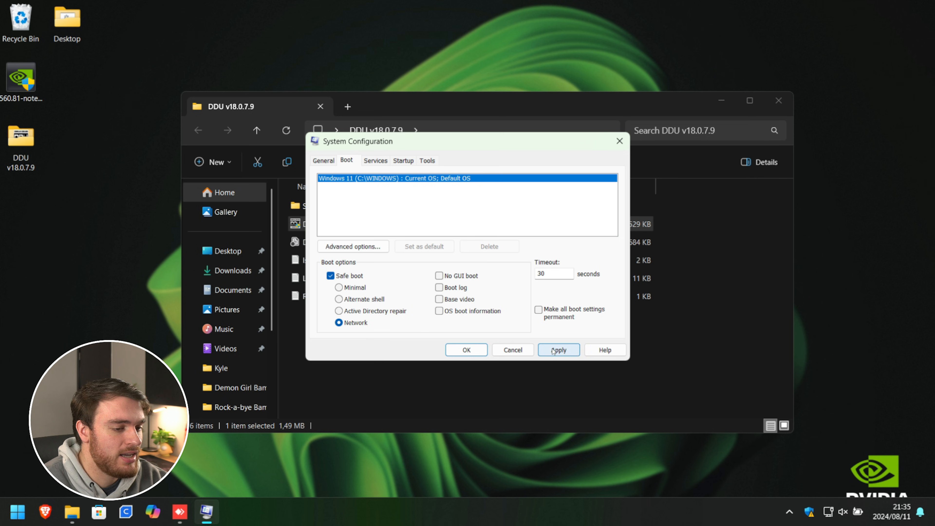
pyautogui.click(558, 350)
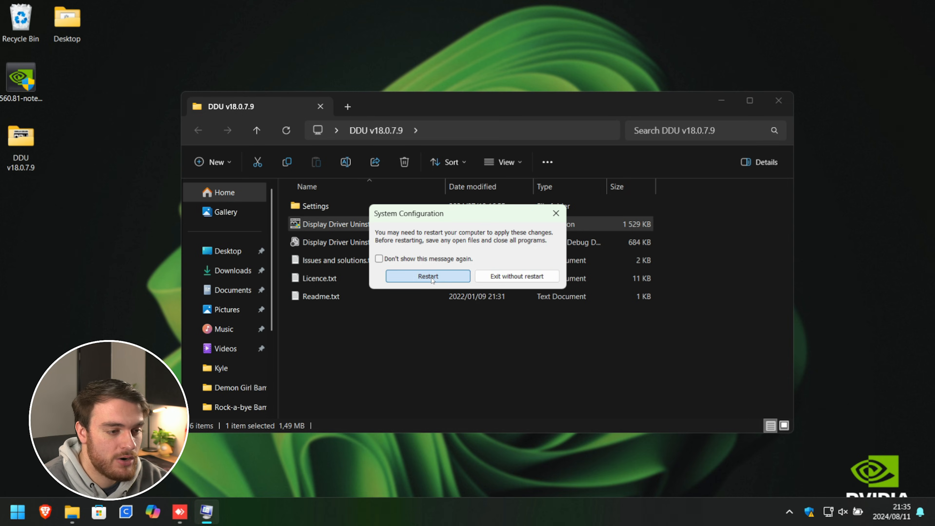
# Step: Restart the computer into Safe Mode
pyautogui.click(428, 276)
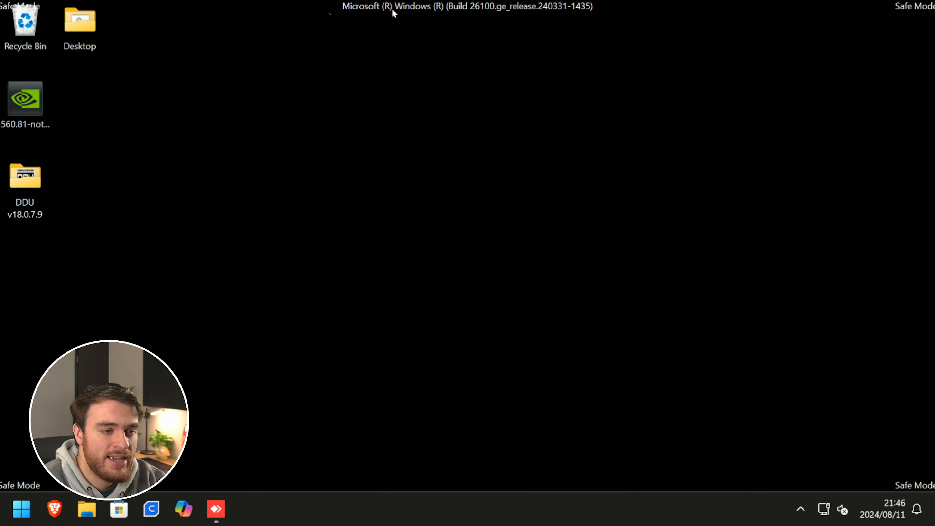
pyautogui.moveTo(522, 299)
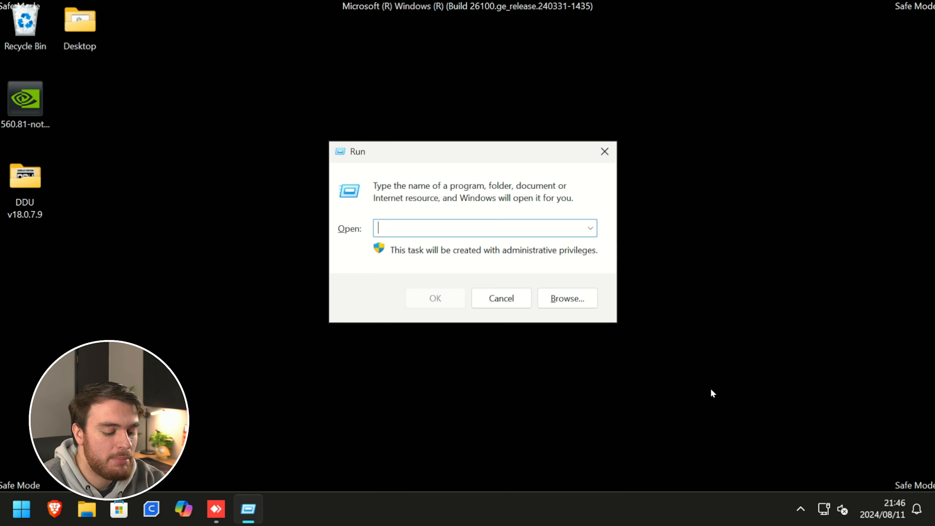
# Step: Launch msconfig from the Run dialog and go to its boot settings
pyautogui.write('msconfig')
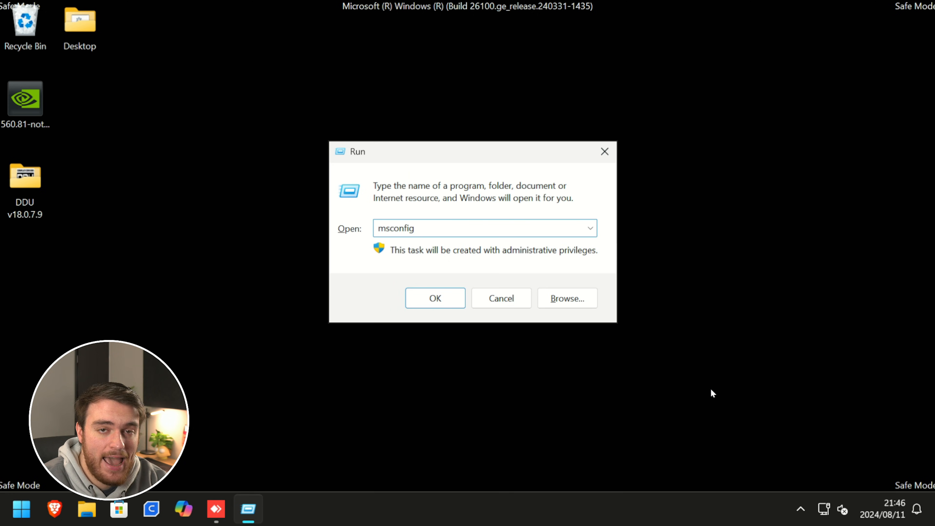
pyautogui.click(434, 298)
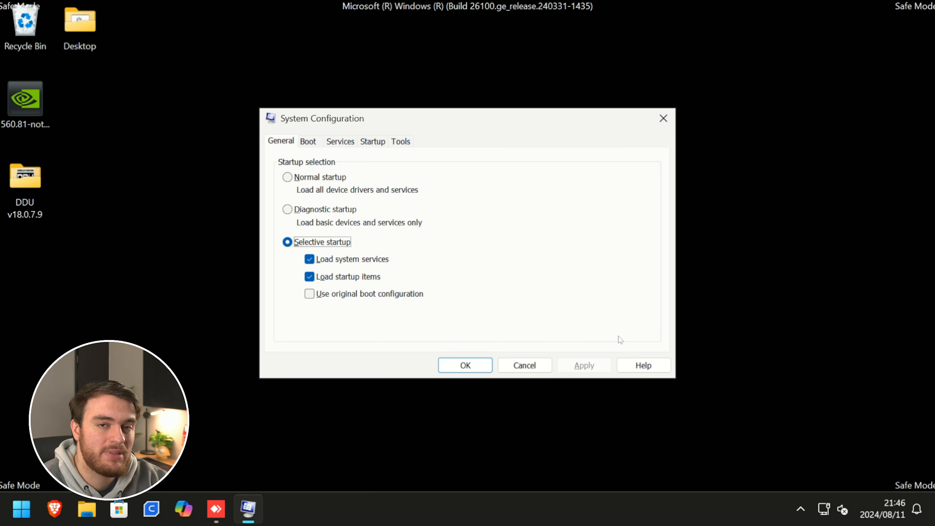
pyautogui.click(308, 141)
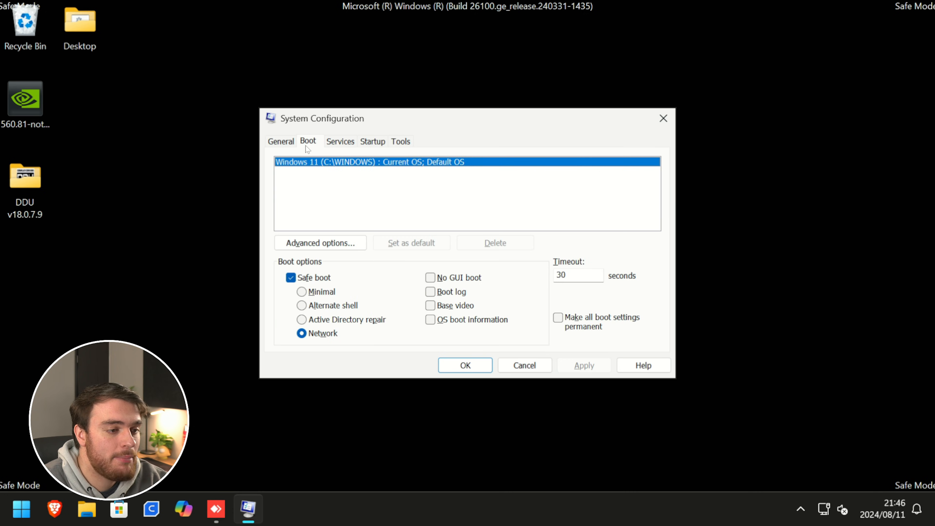
# Step: Untick Safe boot, apply, and exit without restarting
pyautogui.click(292, 278)
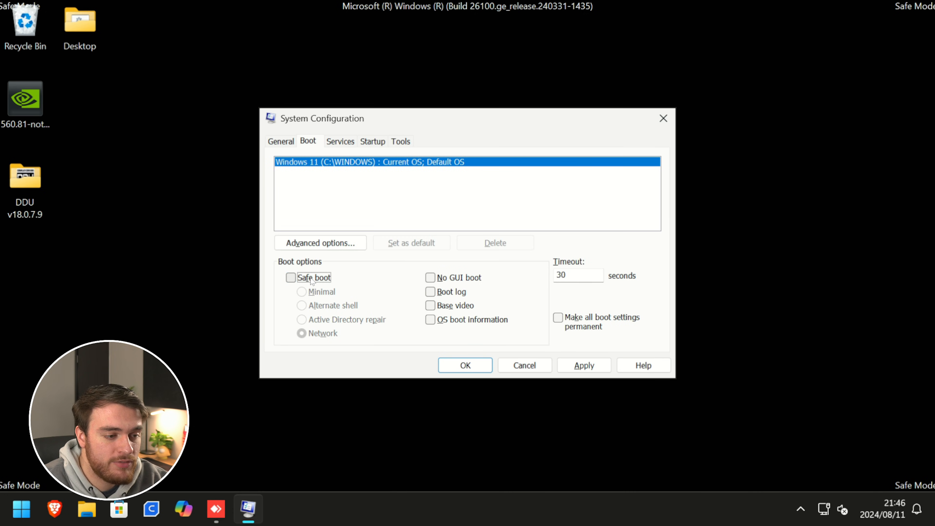
pyautogui.click(464, 365)
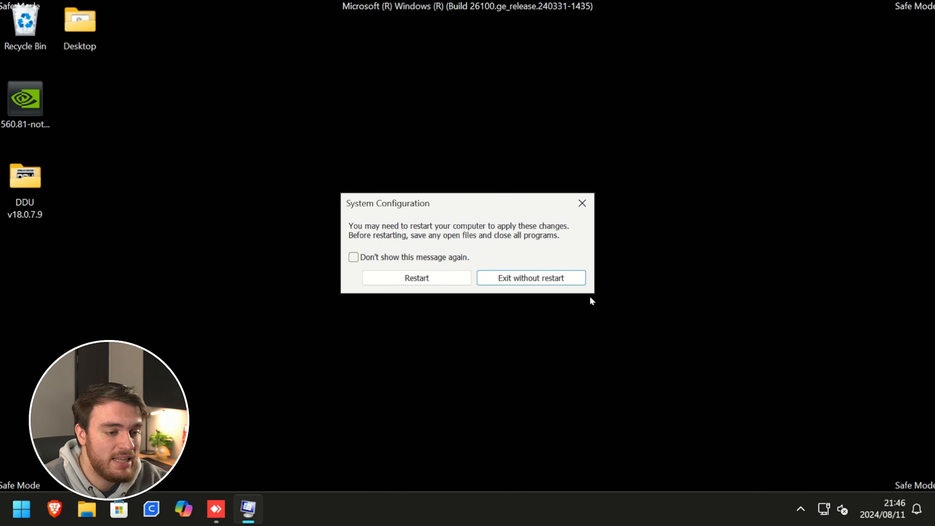
pyautogui.click(530, 278)
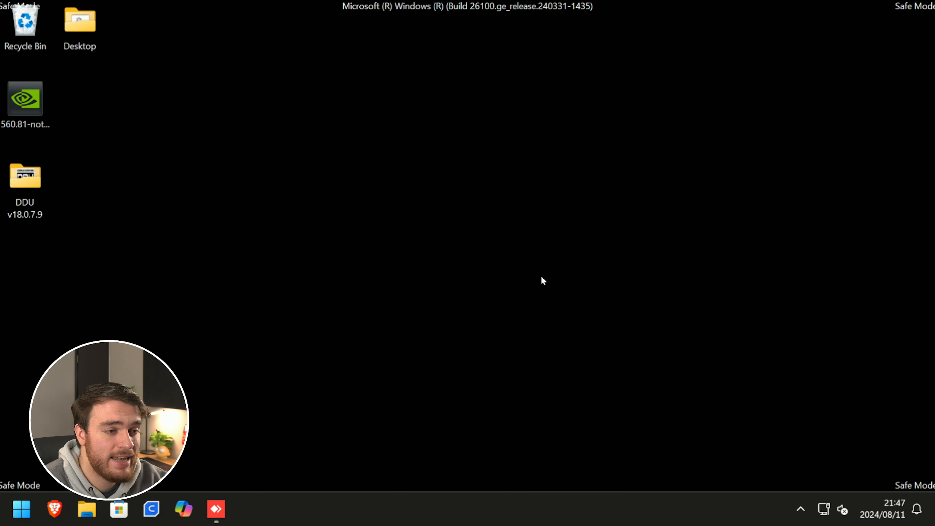
# Step: Run Display Driver Uninstaller and tick 'Prevent downloads of drivers from Windows update'
pyautogui.doubleClick(24, 175)
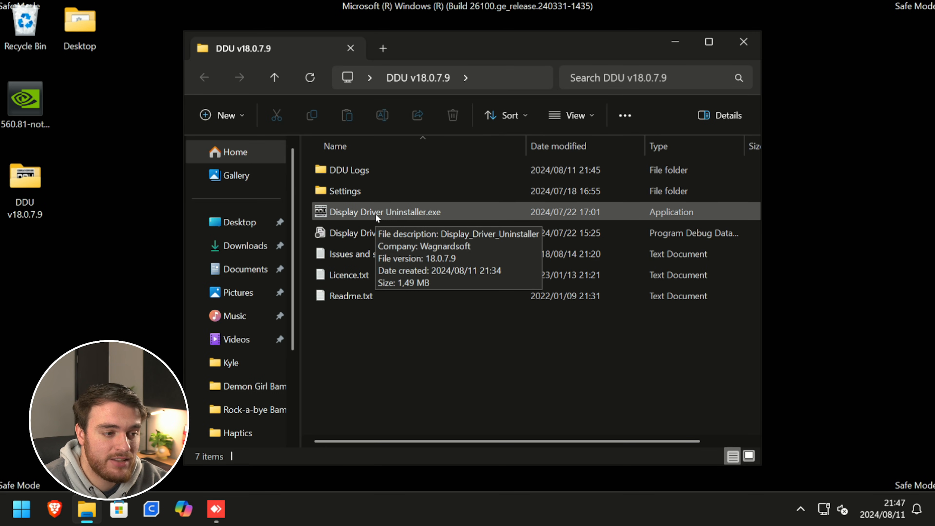
pyautogui.doubleClick(385, 212)
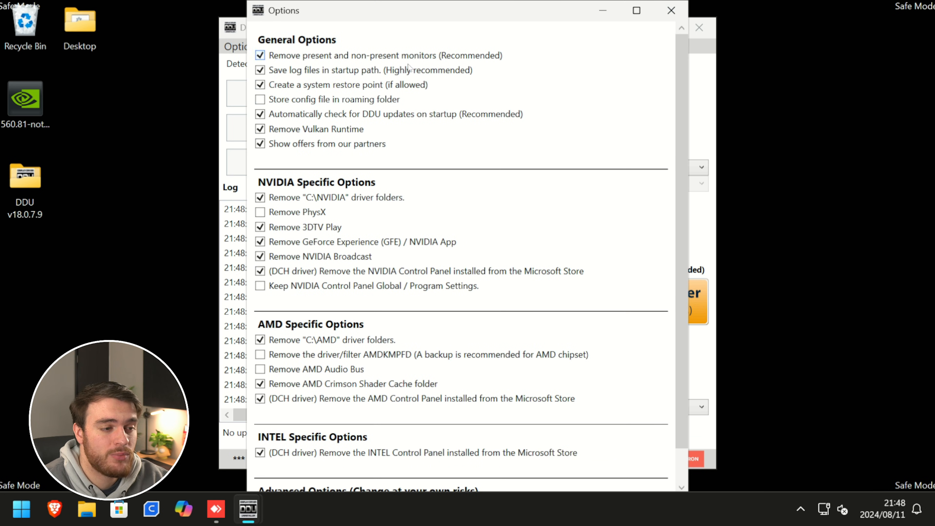
pyautogui.moveTo(397, 494)
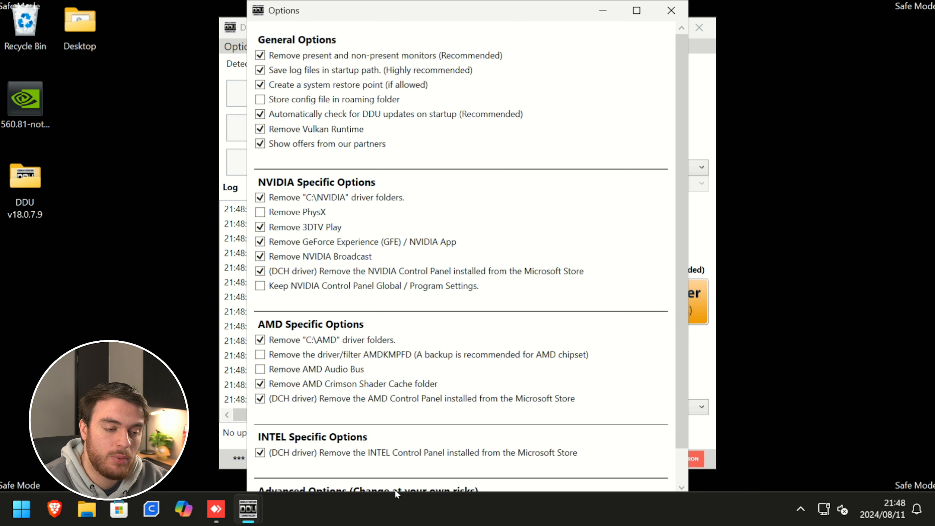
pyautogui.moveTo(362, 475)
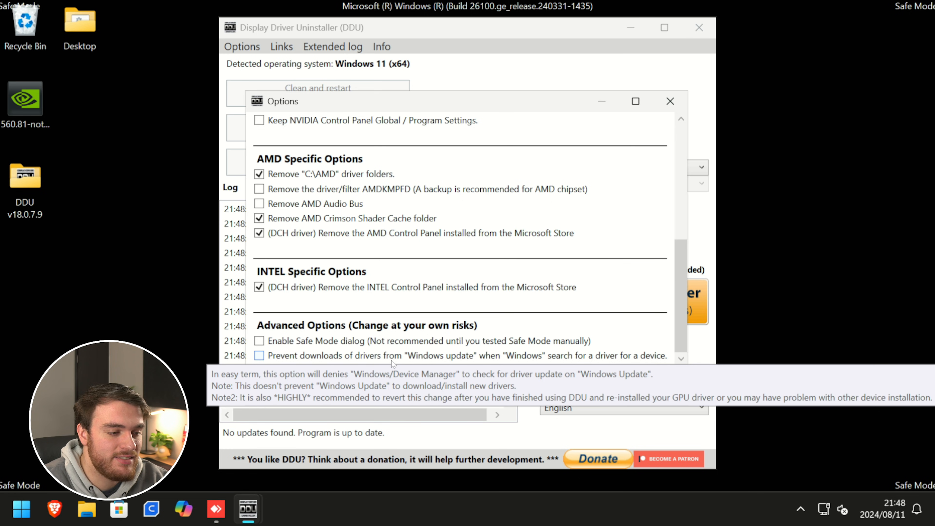
pyautogui.click(260, 356)
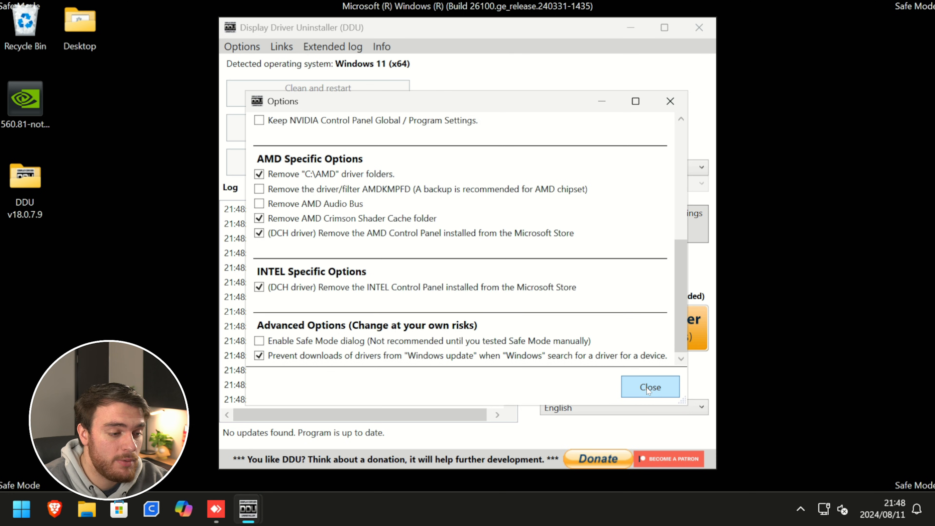
pyautogui.moveTo(452, 376)
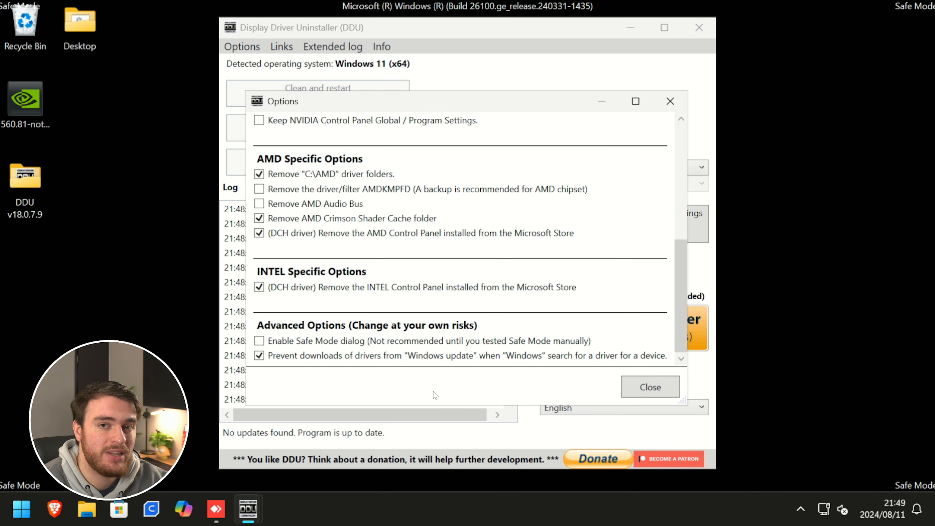
pyautogui.moveTo(337, 383)
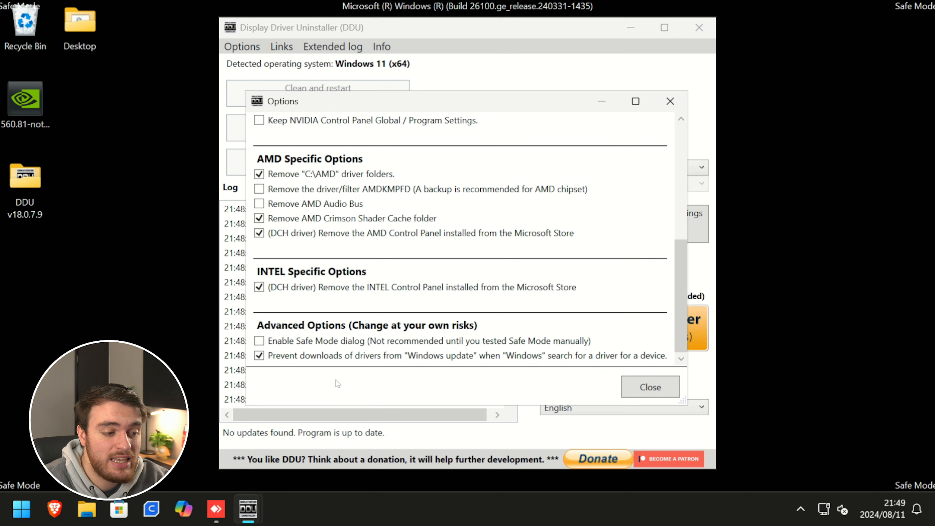
pyautogui.moveTo(347, 394)
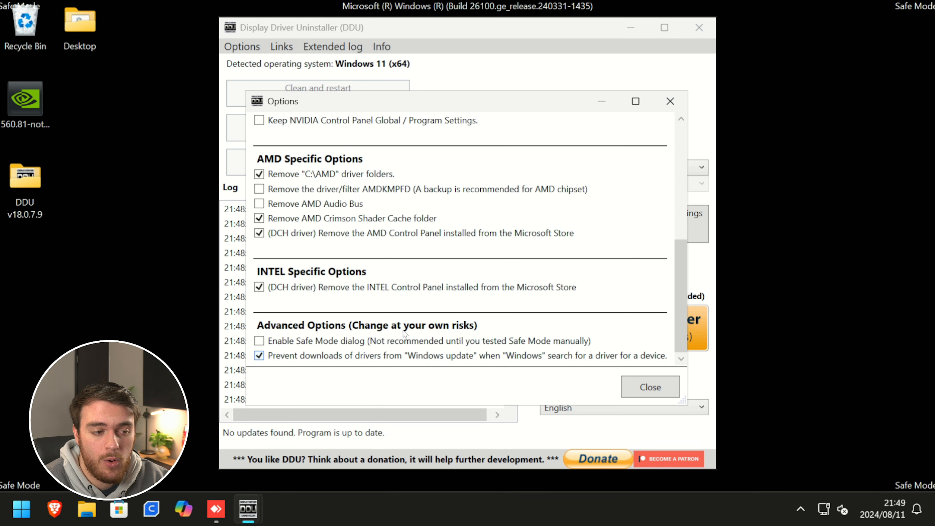
pyautogui.moveTo(364, 369)
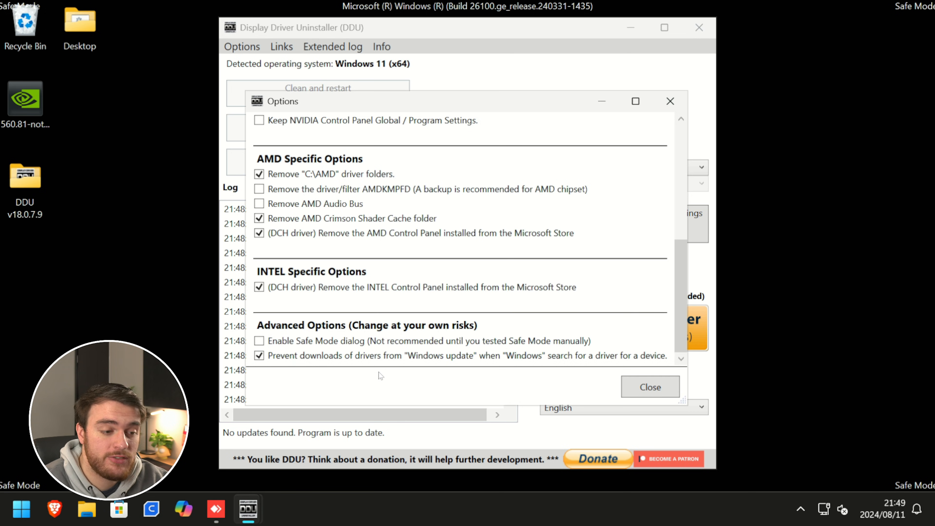
# Step: Select GPU and NVIDIA as the device, then clean the driver and restart
pyautogui.click(650, 386)
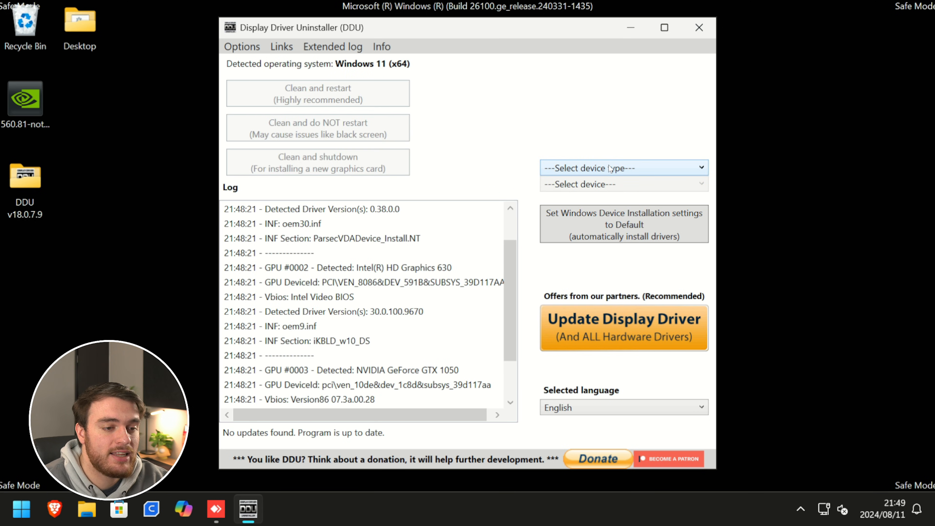
pyautogui.click(623, 167)
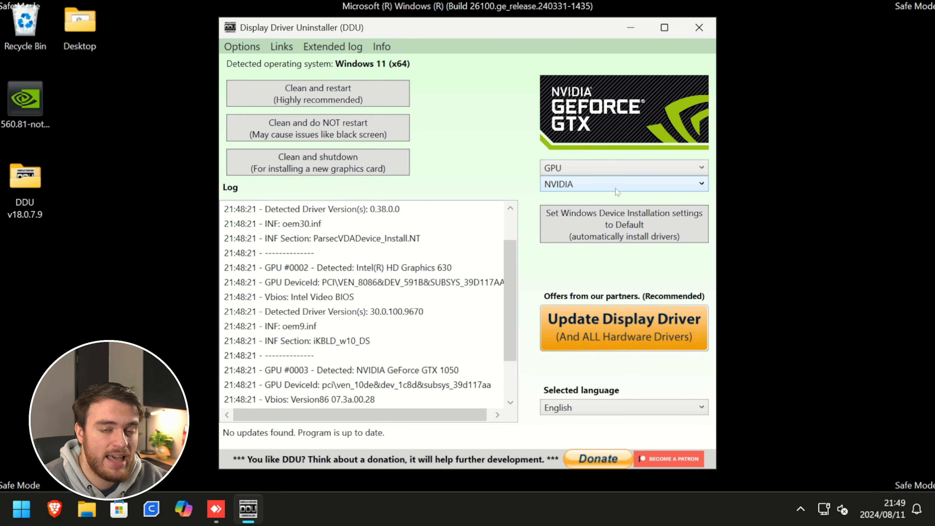
pyautogui.click(622, 184)
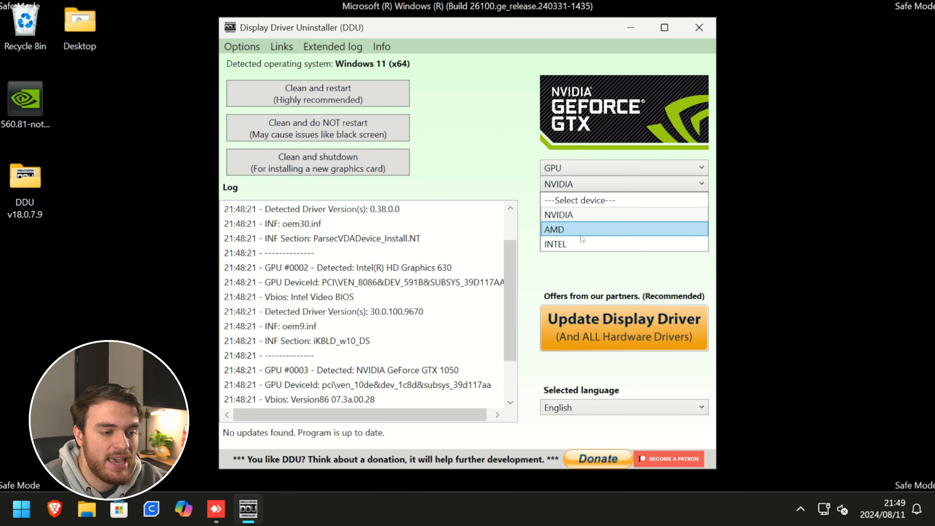
pyautogui.moveTo(622, 215)
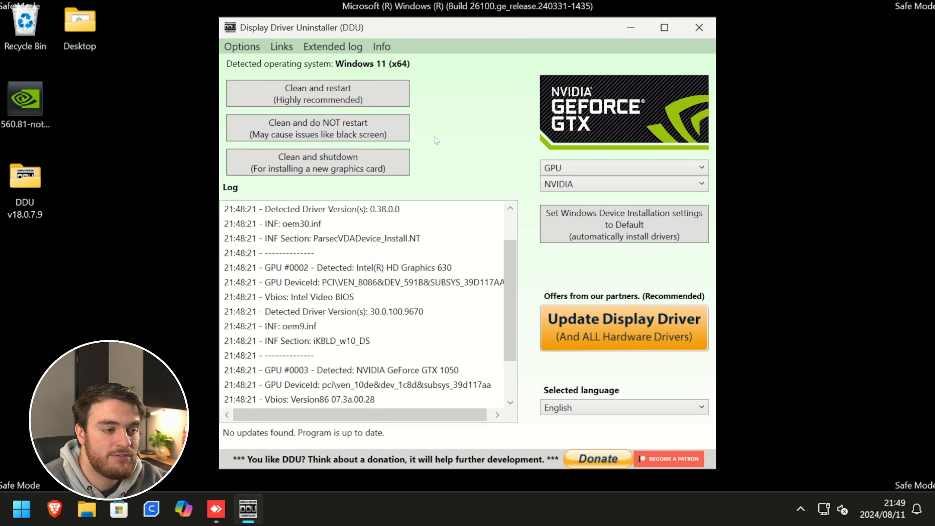
pyautogui.moveTo(317, 93)
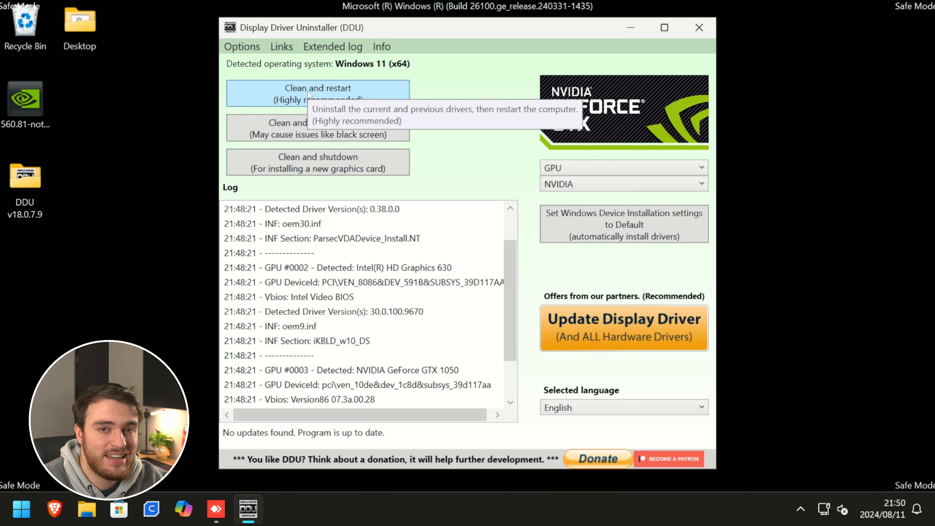
pyautogui.click(316, 93)
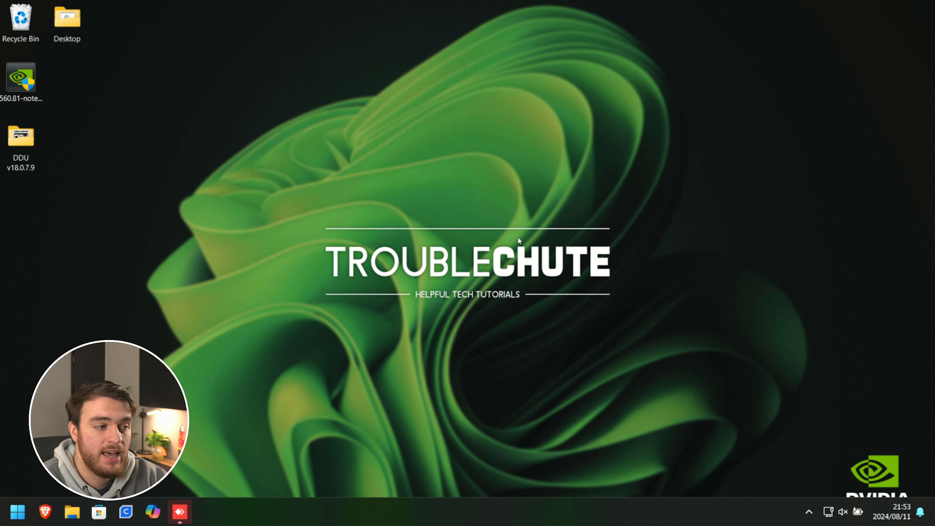
pyautogui.moveTo(261, 173)
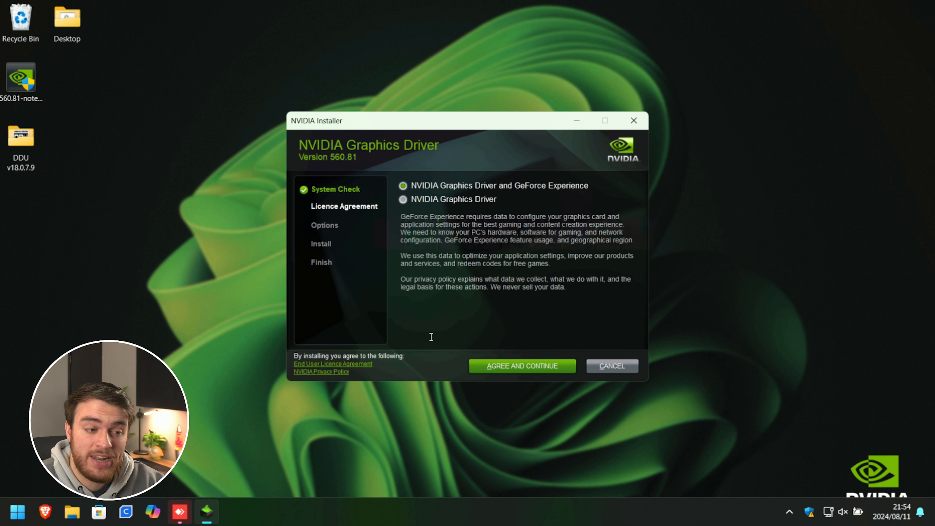
# Step: Install the NVIDIA Graphics Driver 560.81 alone, agree to the licence, and close the installer
pyautogui.click(403, 199)
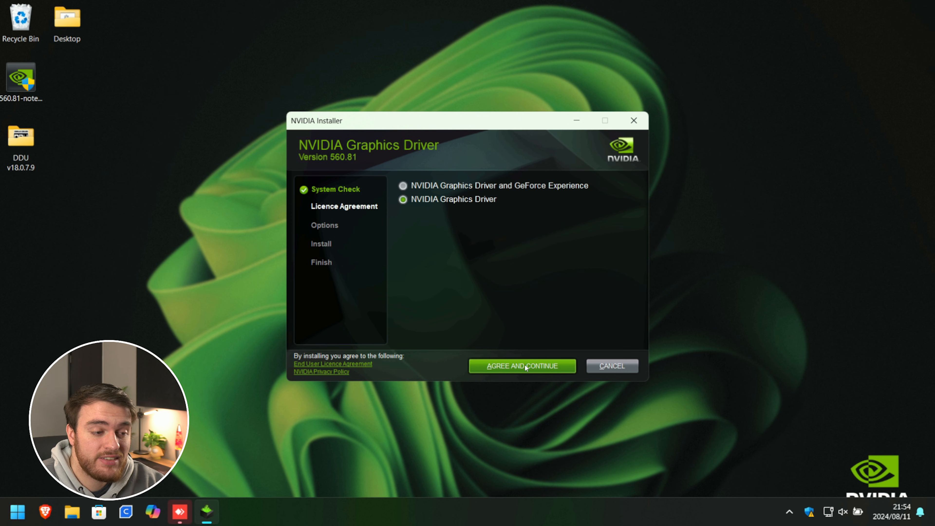
pyautogui.click(521, 366)
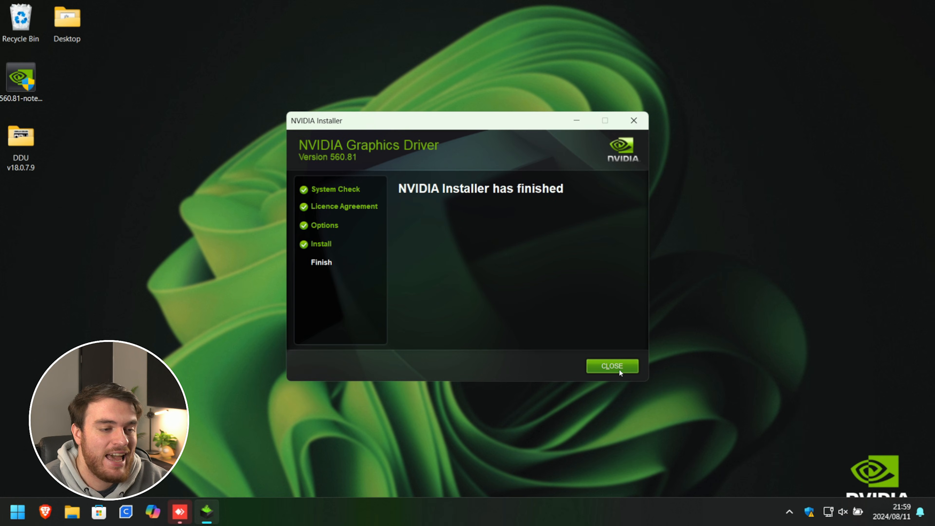
pyautogui.click(612, 366)
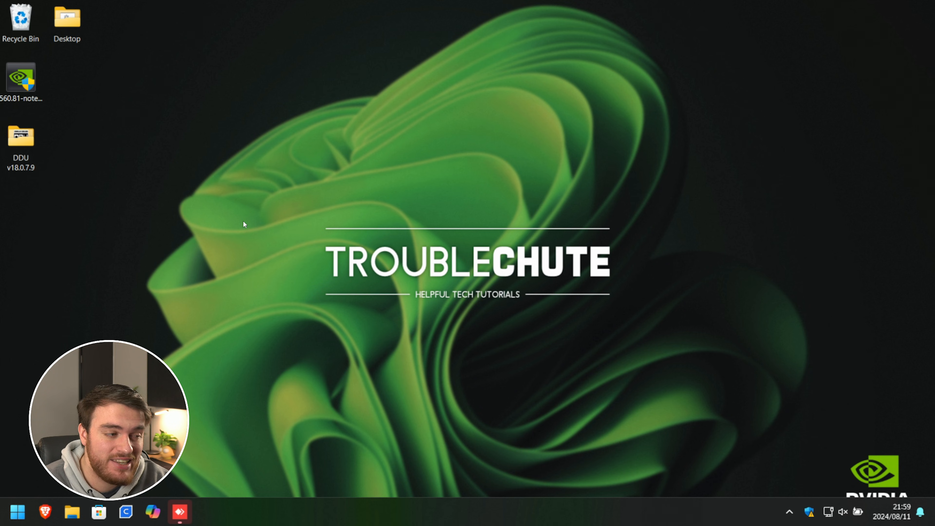
# Step: Relaunch DDU from its folder, untick 'Prevent downloads of drivers from Windows update', acknowledge the notice and close it
pyautogui.doubleClick(21, 136)
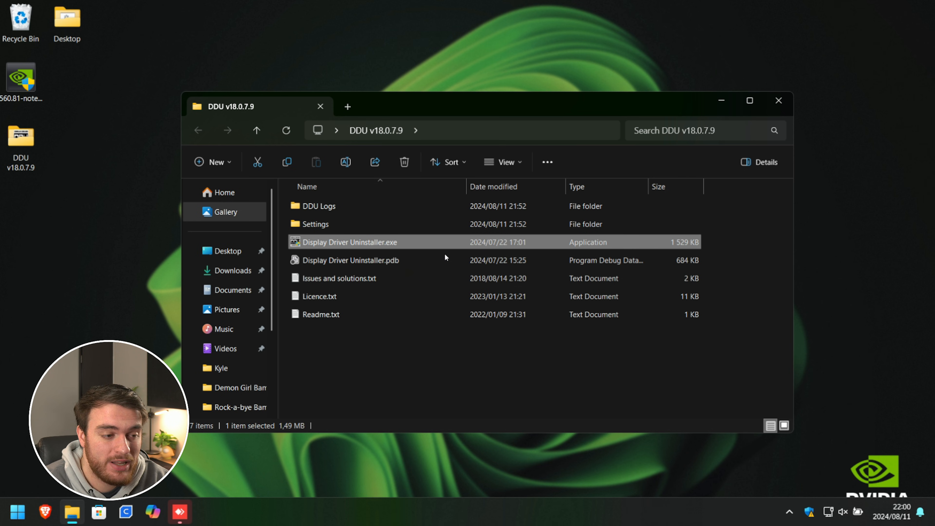
pyautogui.doubleClick(349, 242)
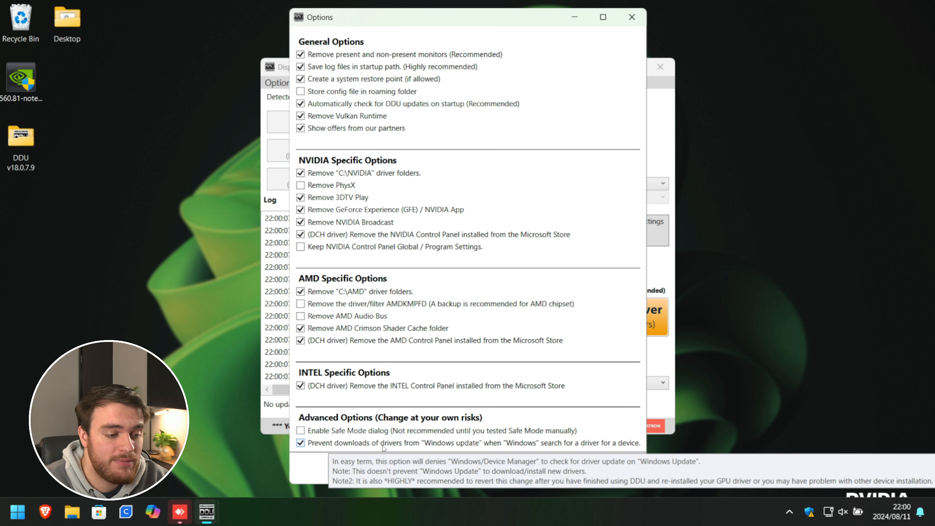
pyautogui.click(301, 443)
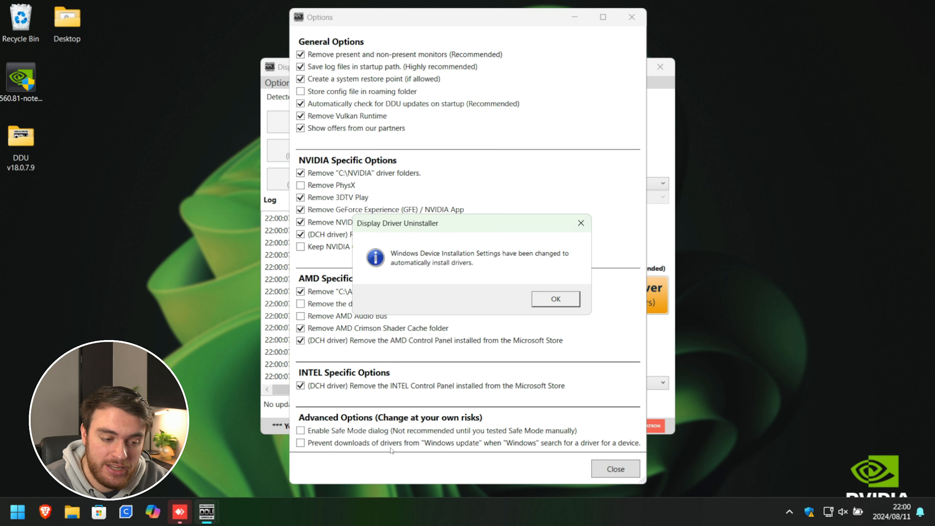
pyautogui.click(555, 299)
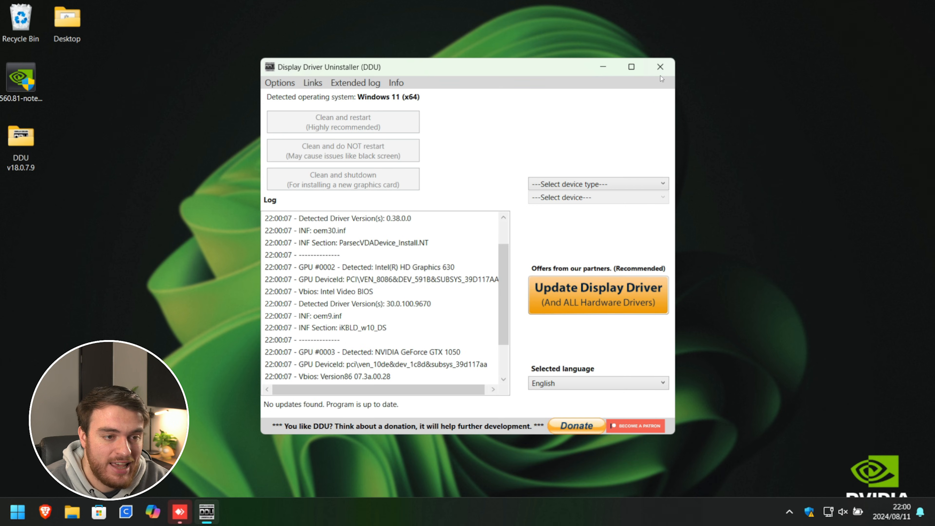
pyautogui.click(660, 66)
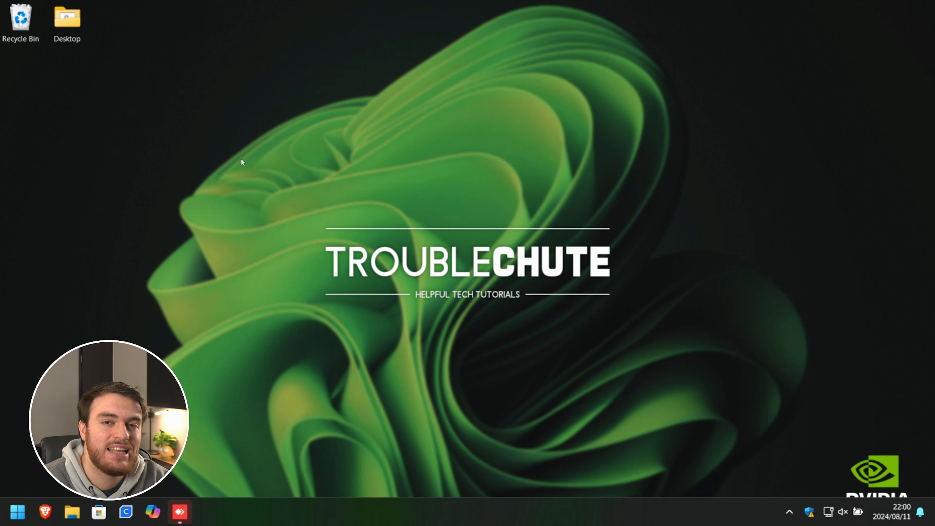
pyautogui.moveTo(516, 125)
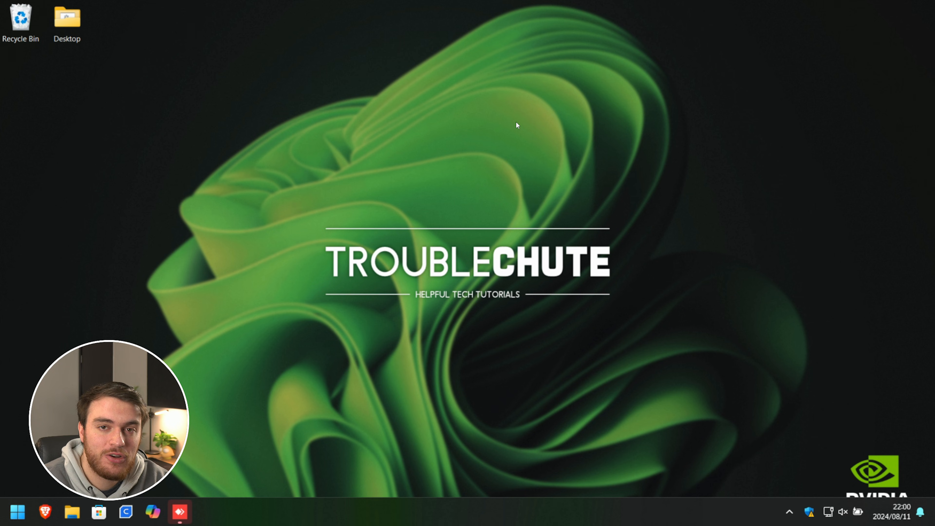
pyautogui.moveTo(558, 145)
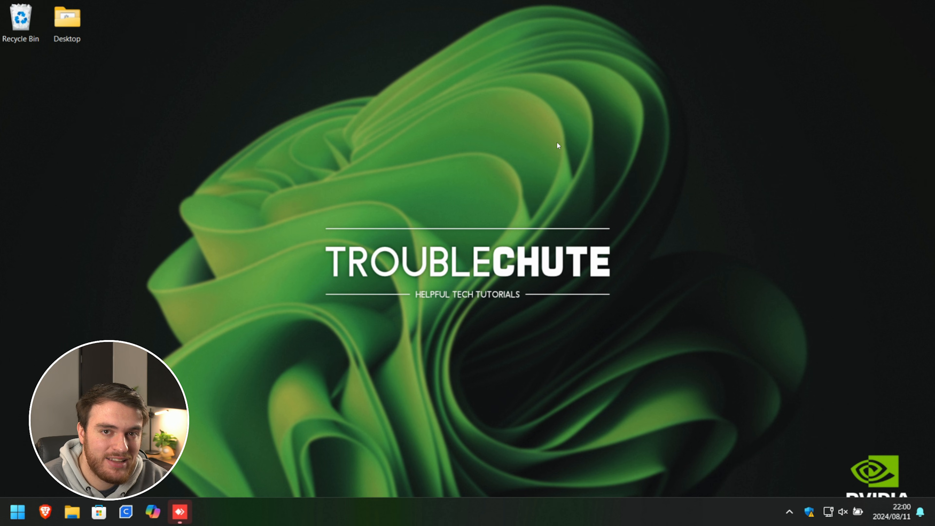